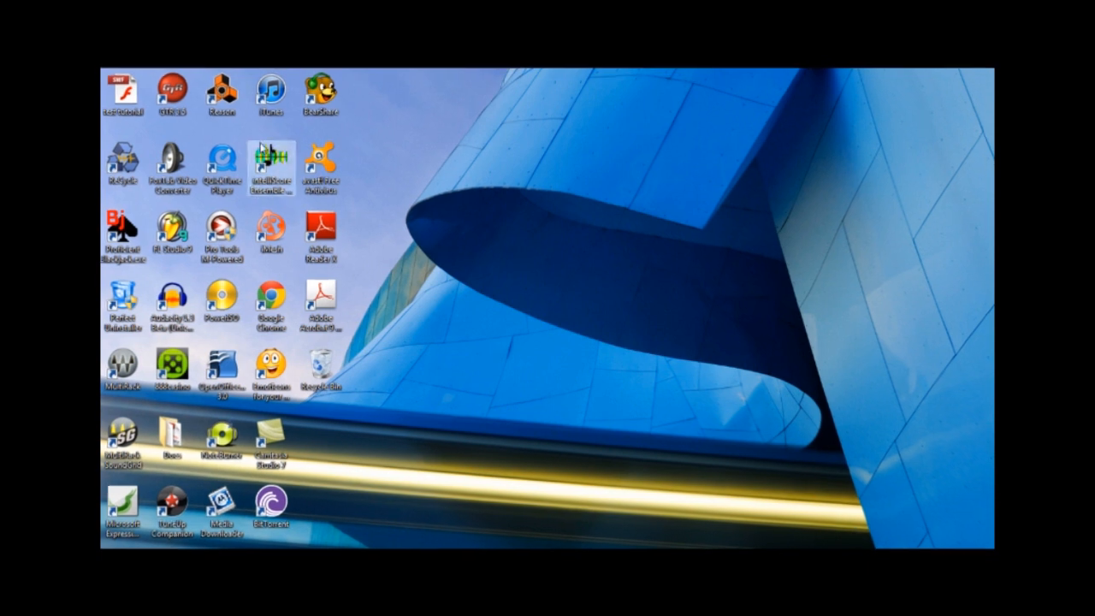
Launch Reason from the desktop and dismiss the bad-format error it shows
double_click(220, 89)
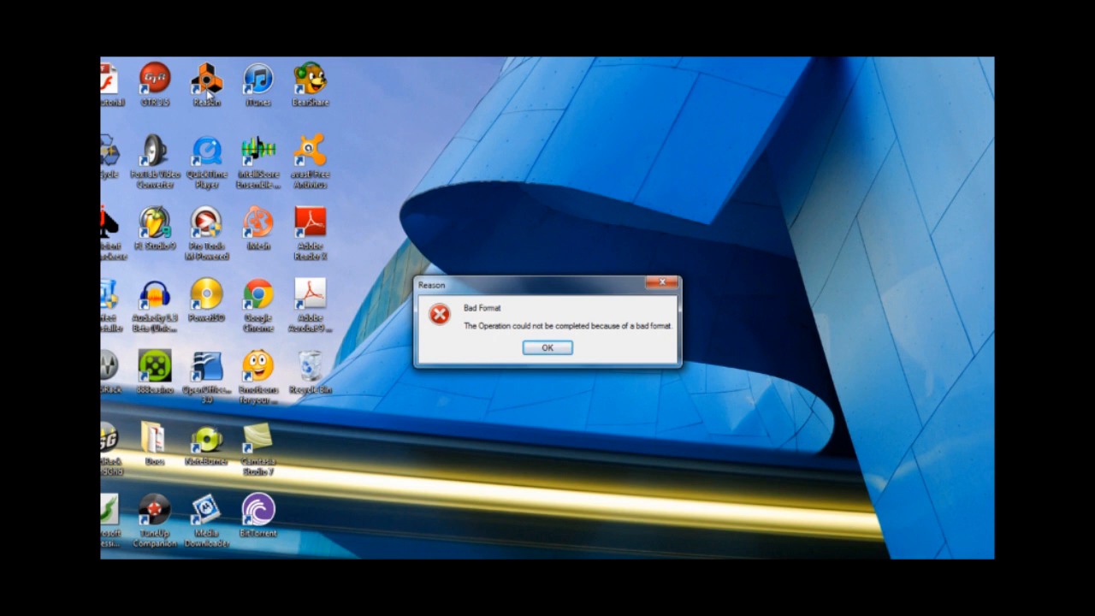
click(547, 347)
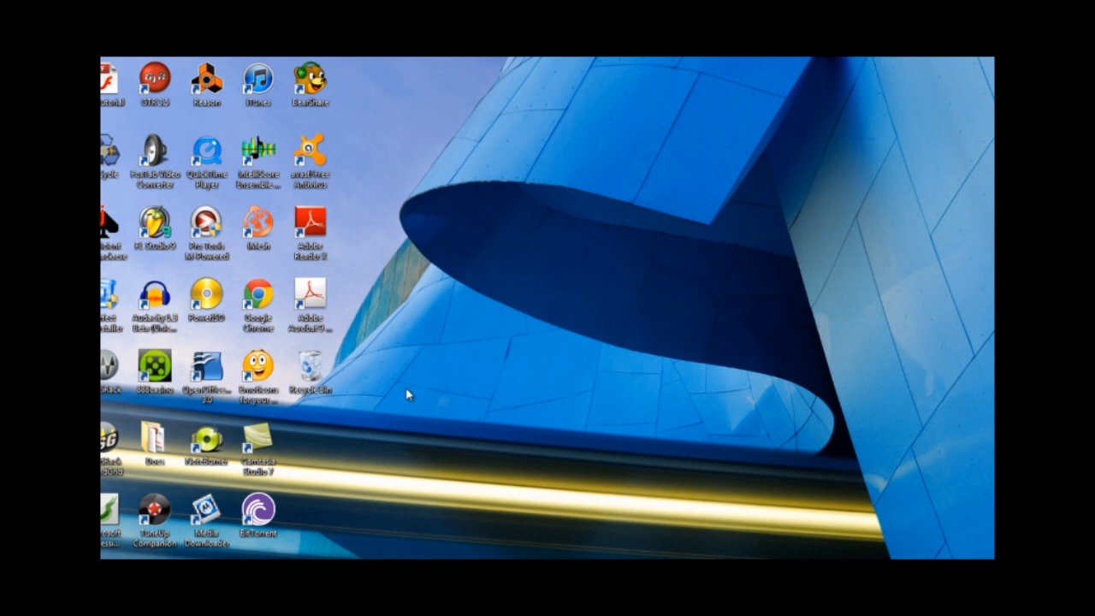
Open Computer from the Start menu and bring up the Organize commands
click(106, 607)
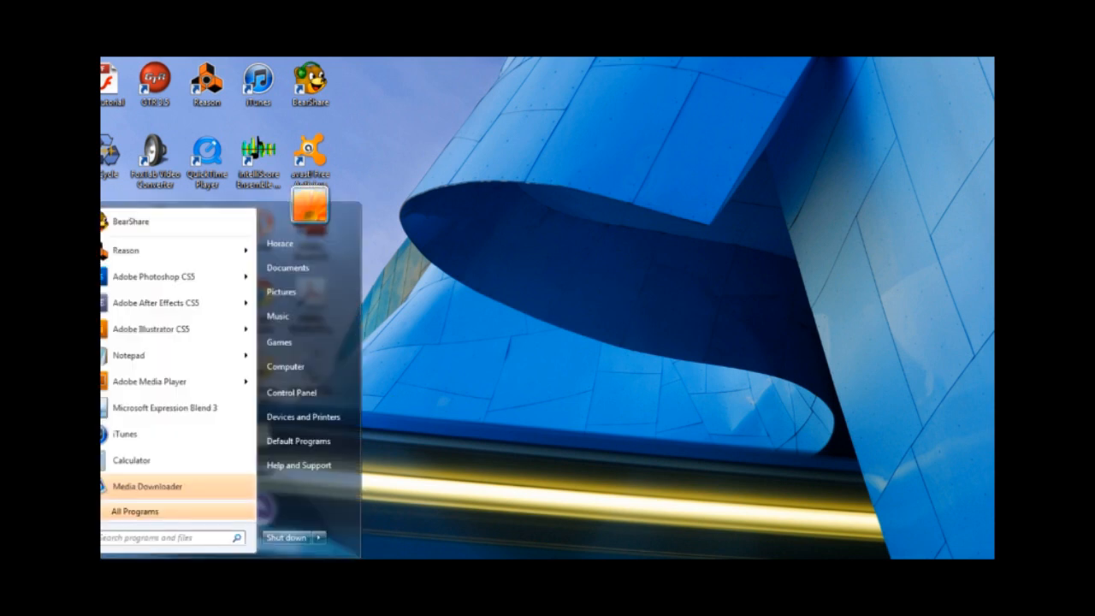
click(284, 366)
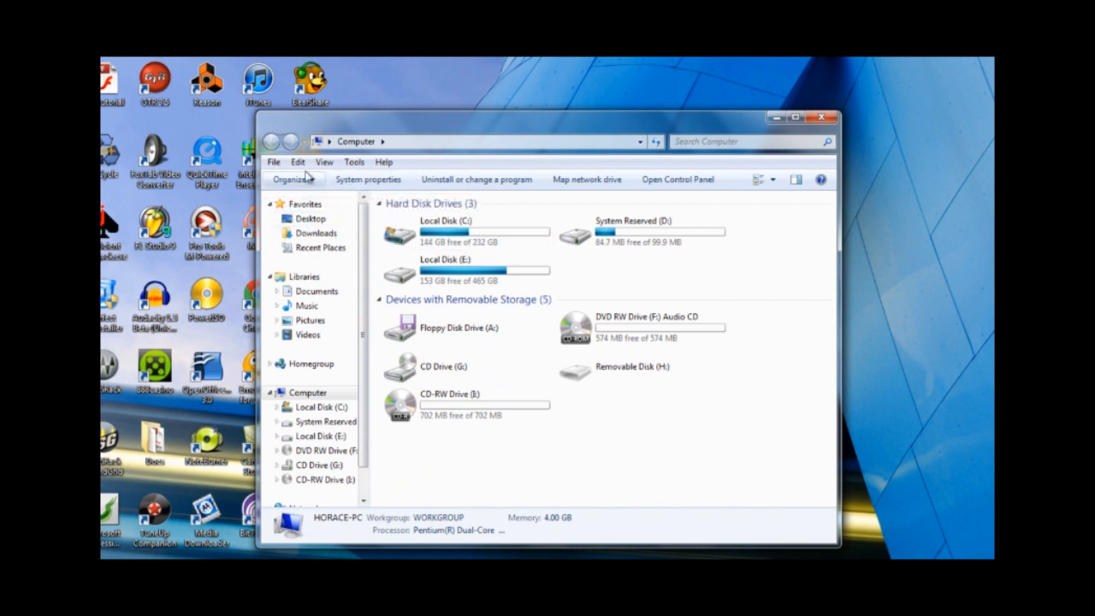
mouse_move(295, 180)
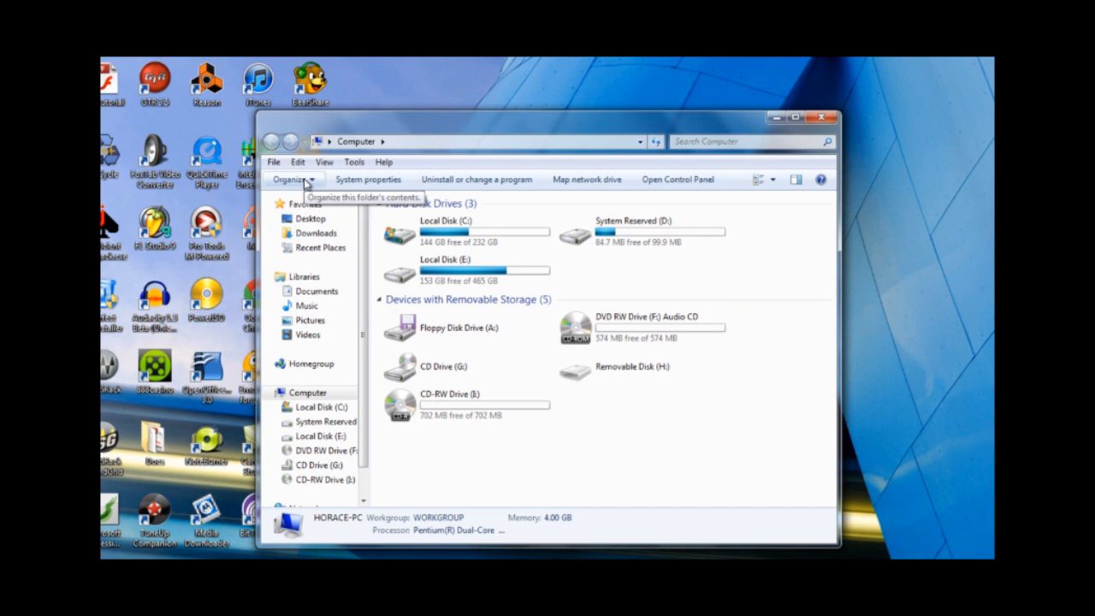
click(291, 180)
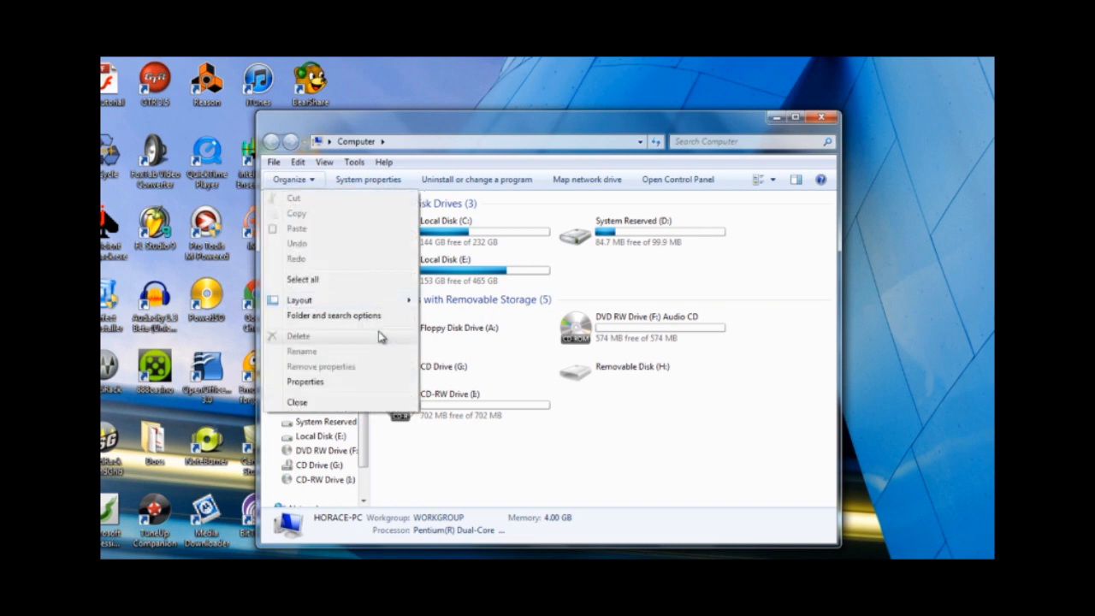
mouse_move(342, 315)
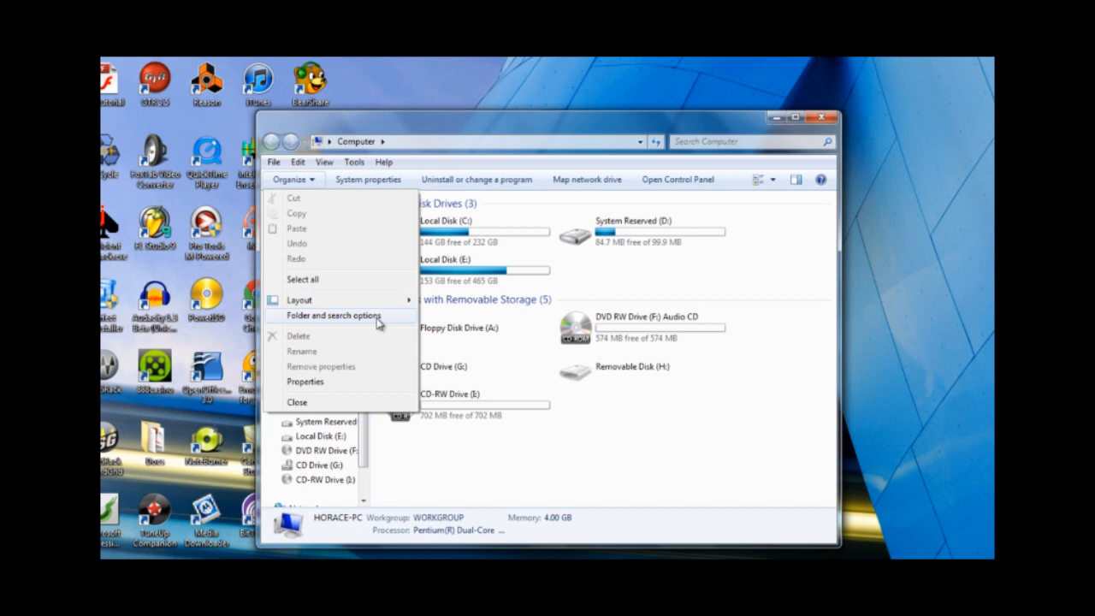
In Folder Options' View settings, choose 'Show hidden files, folders, and drives', apply it and confirm
click(334, 314)
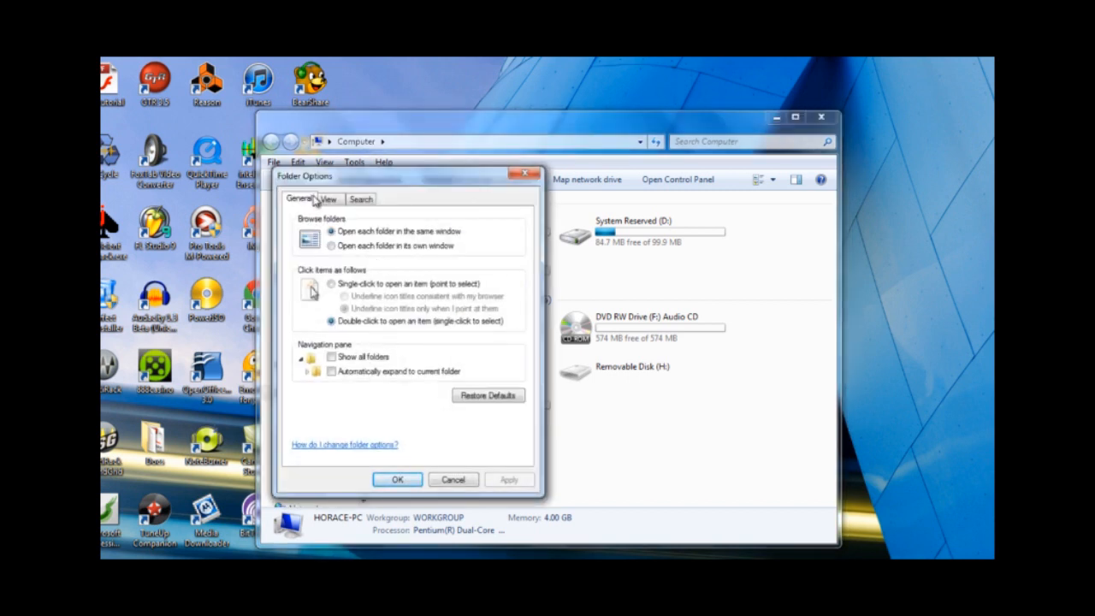
click(329, 198)
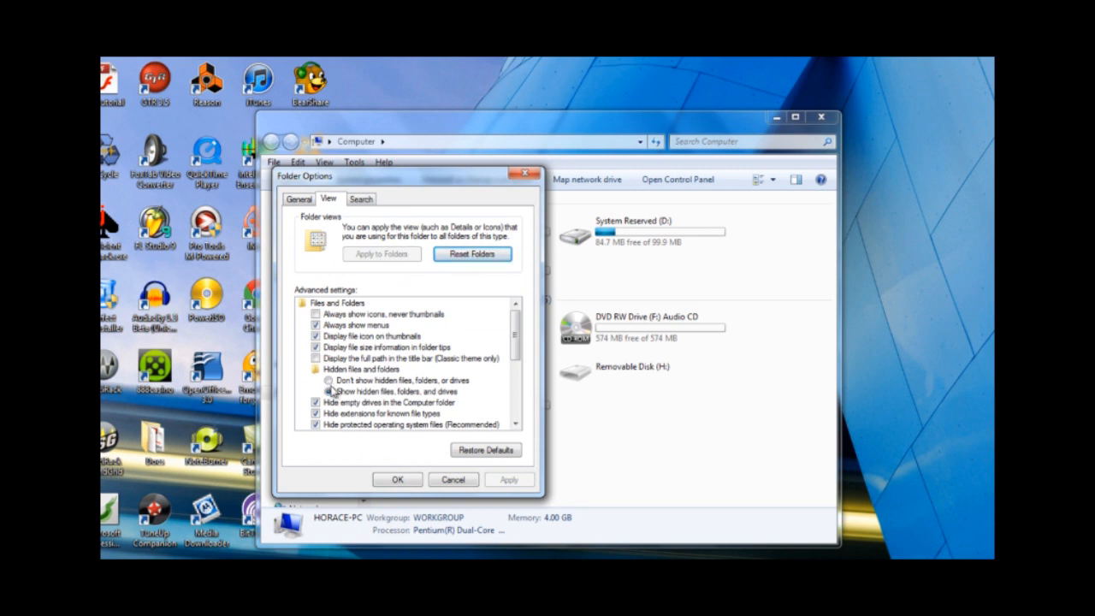
click(316, 390)
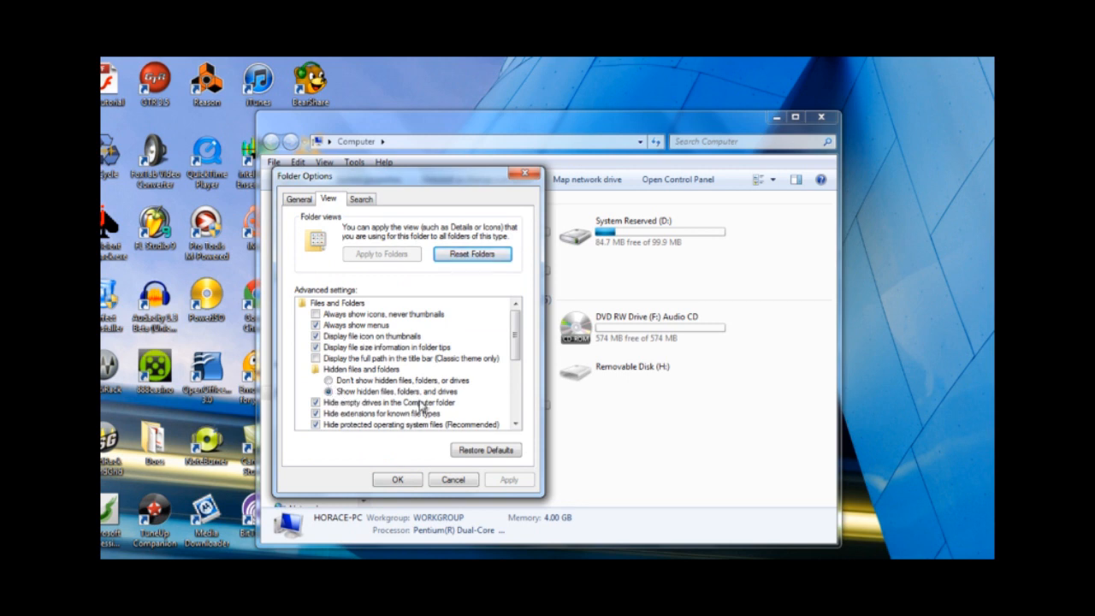
click(330, 379)
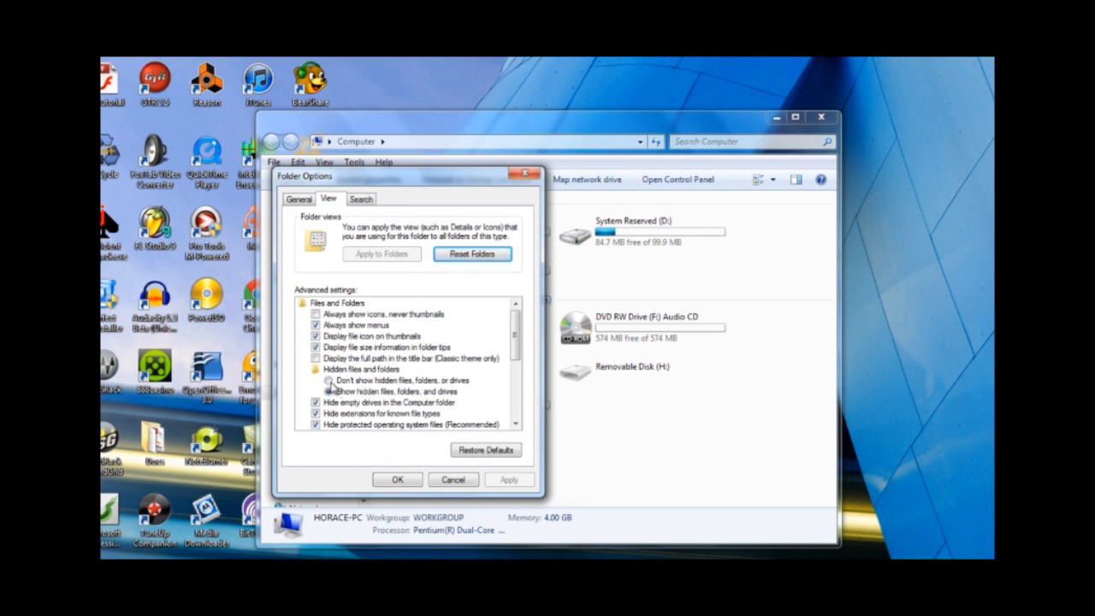
click(328, 380)
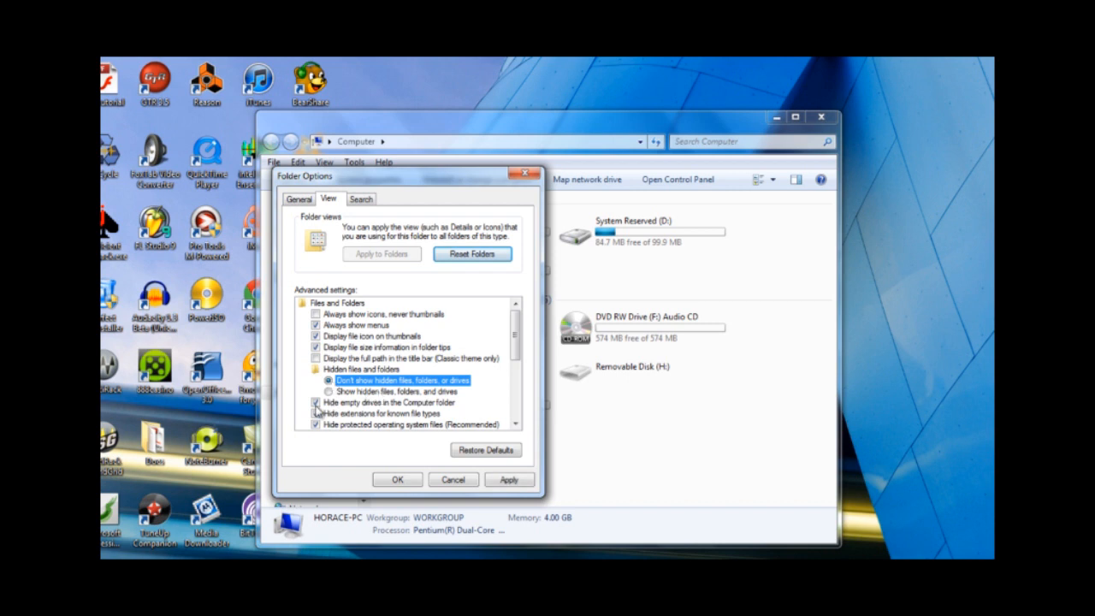
click(328, 390)
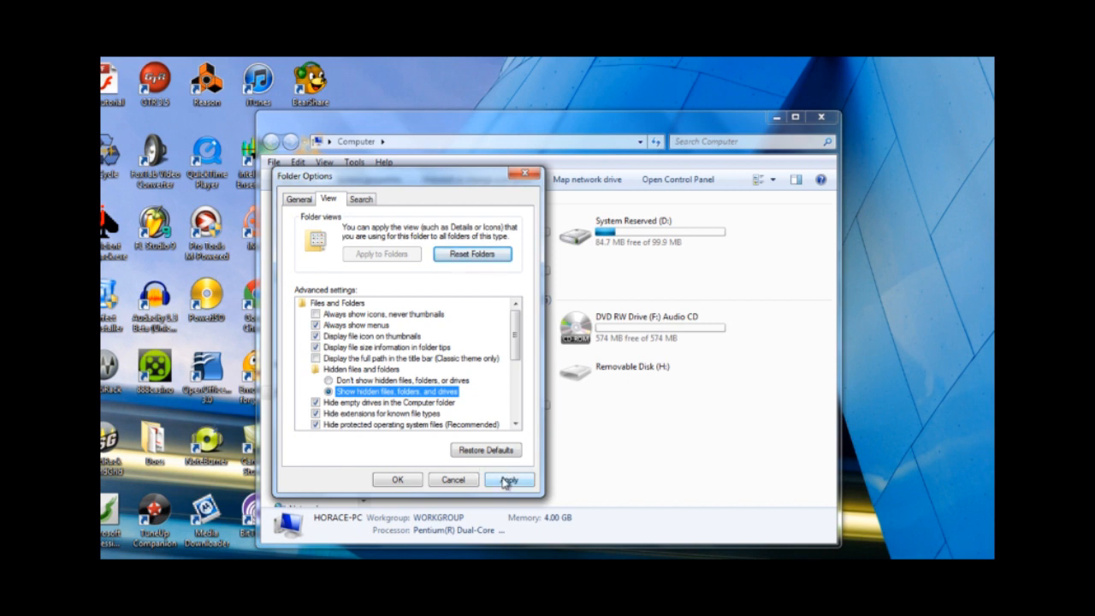
click(510, 479)
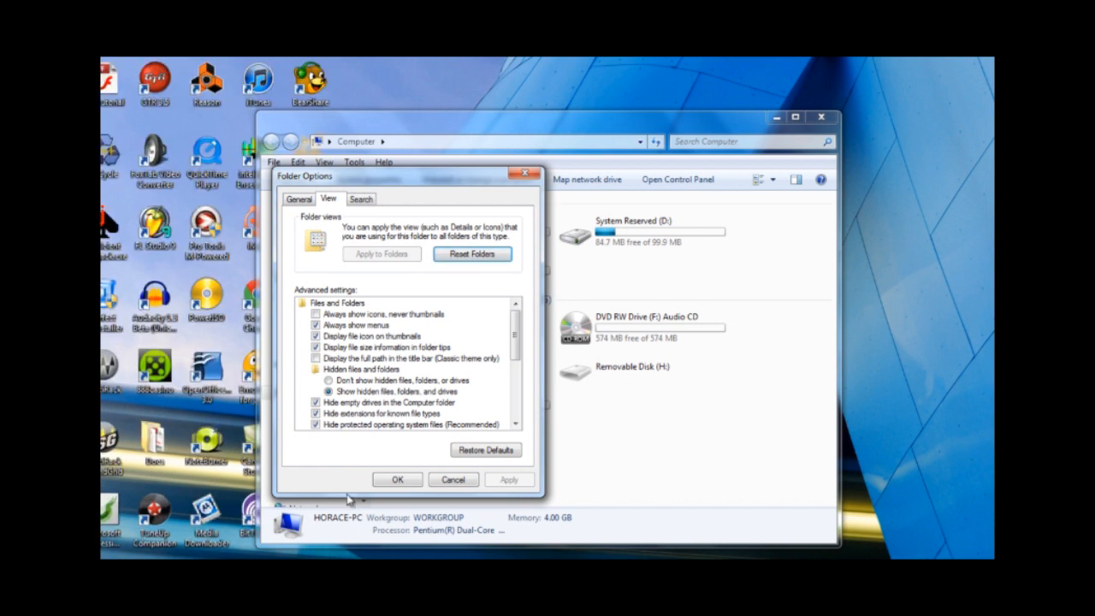
click(397, 479)
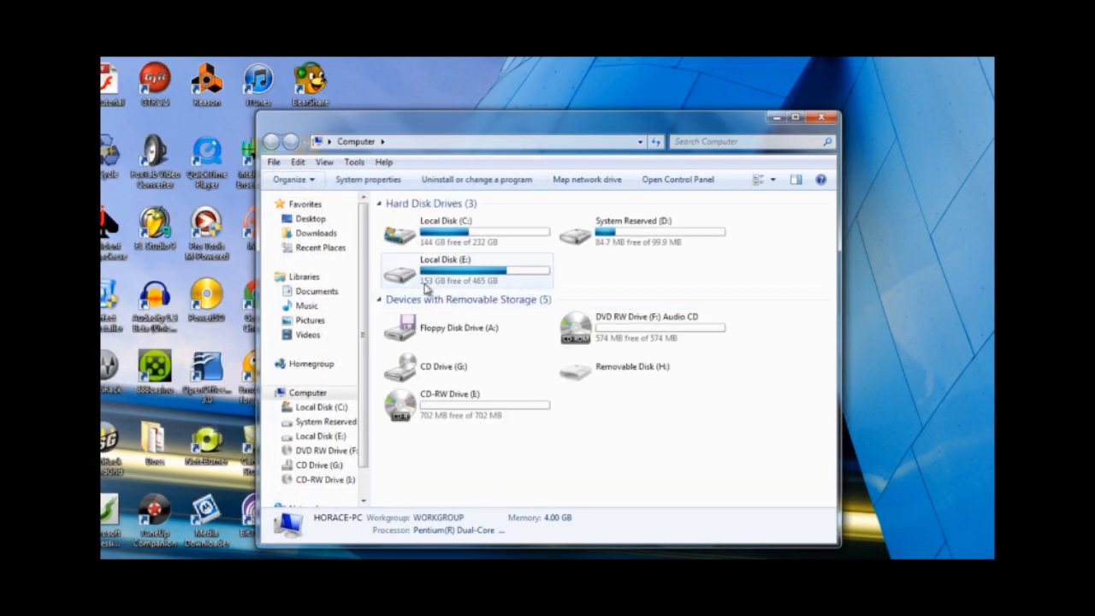
mouse_move(428, 236)
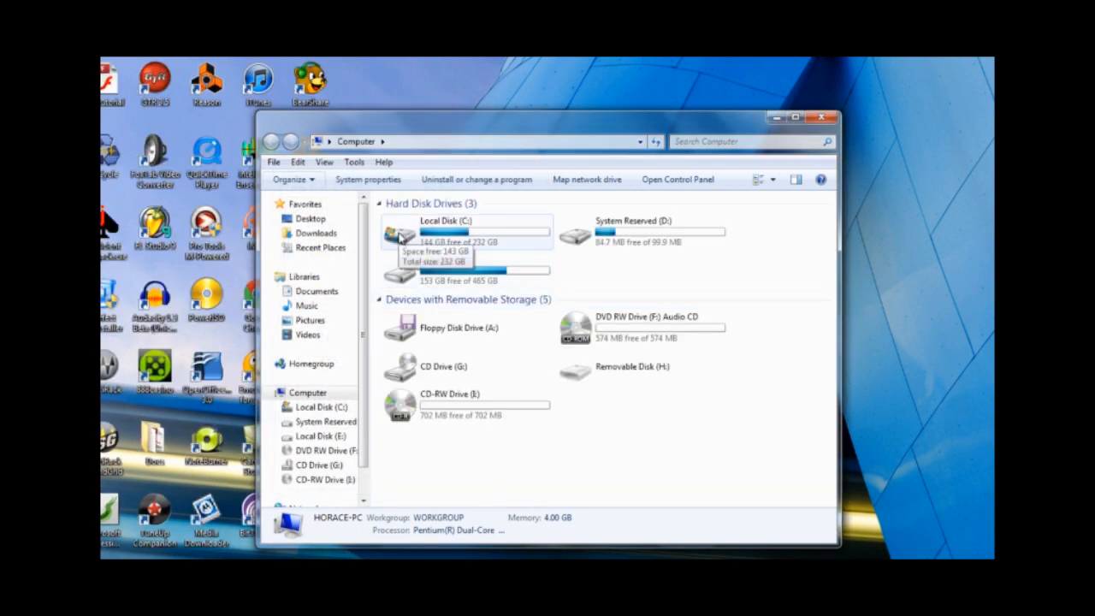
Open Local Disk (C:), then Users, then the personal user folder
click(465, 236)
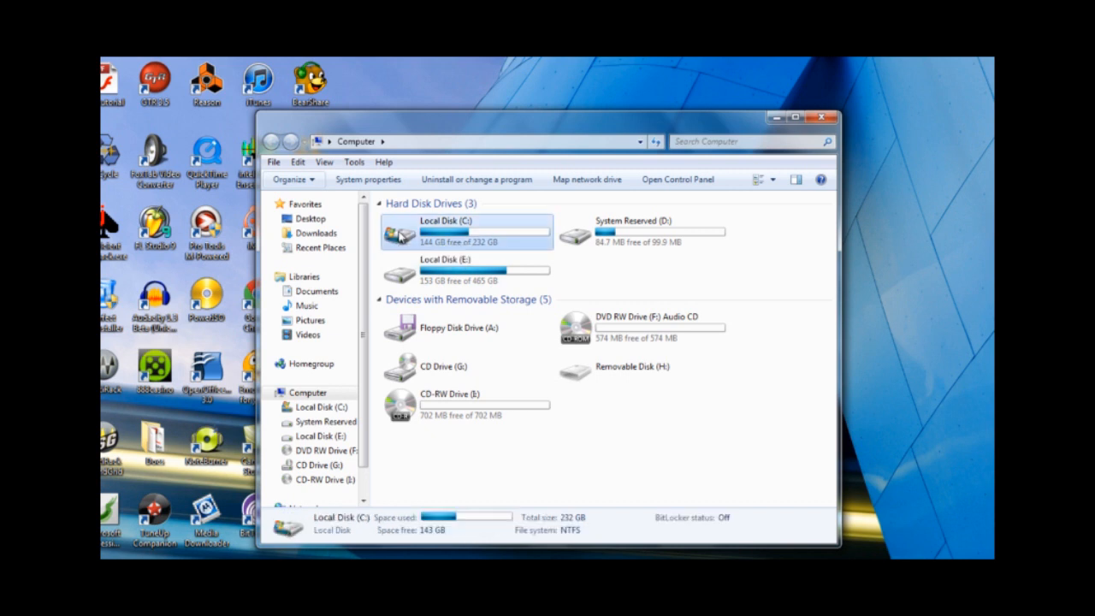
double_click(465, 232)
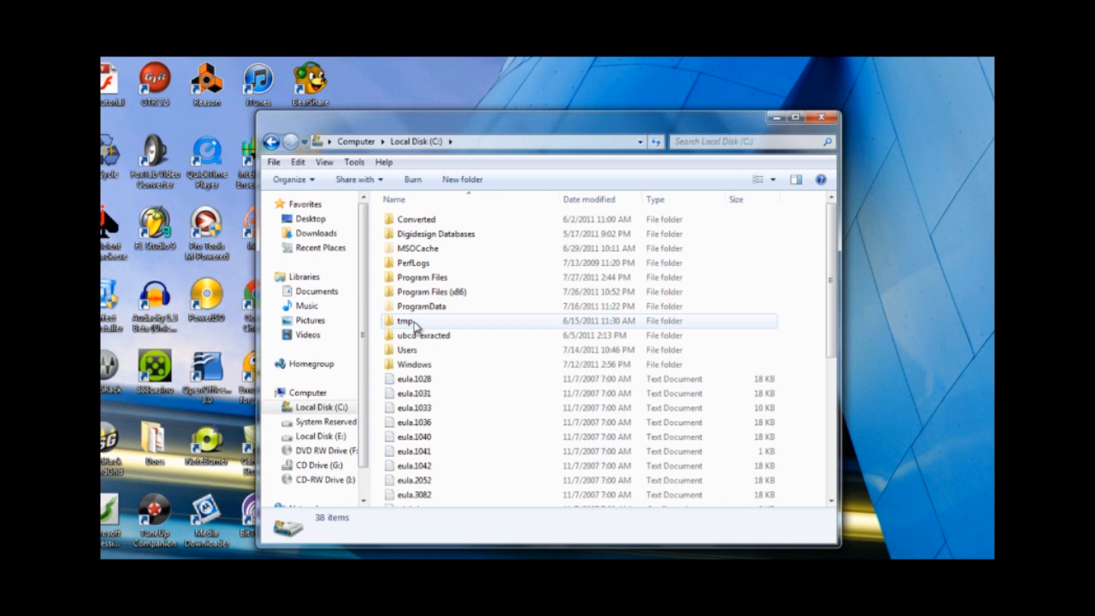
double_click(407, 349)
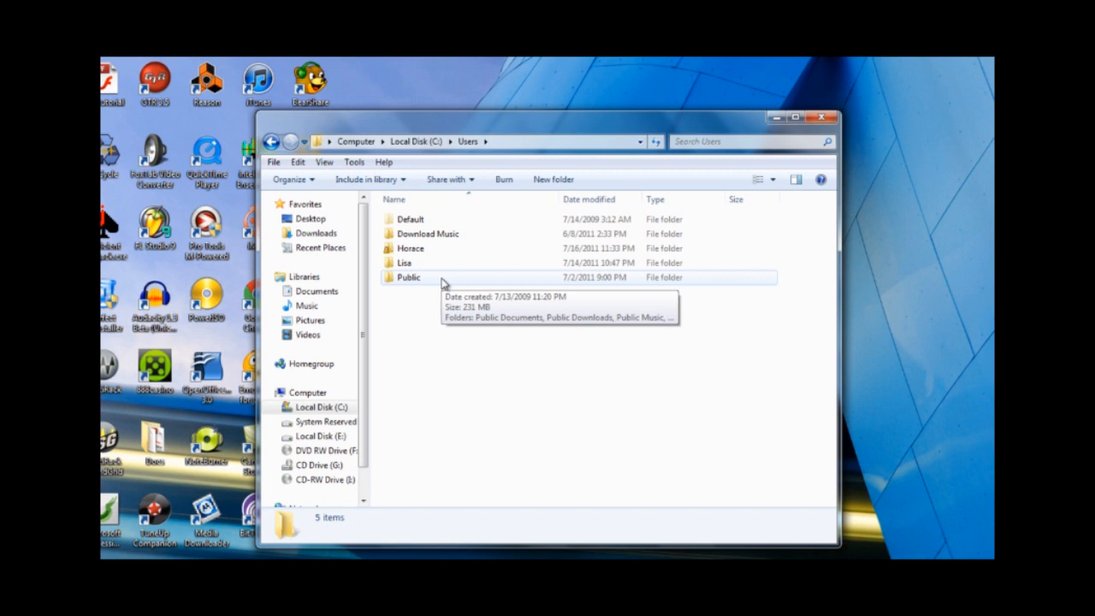
mouse_move(410, 248)
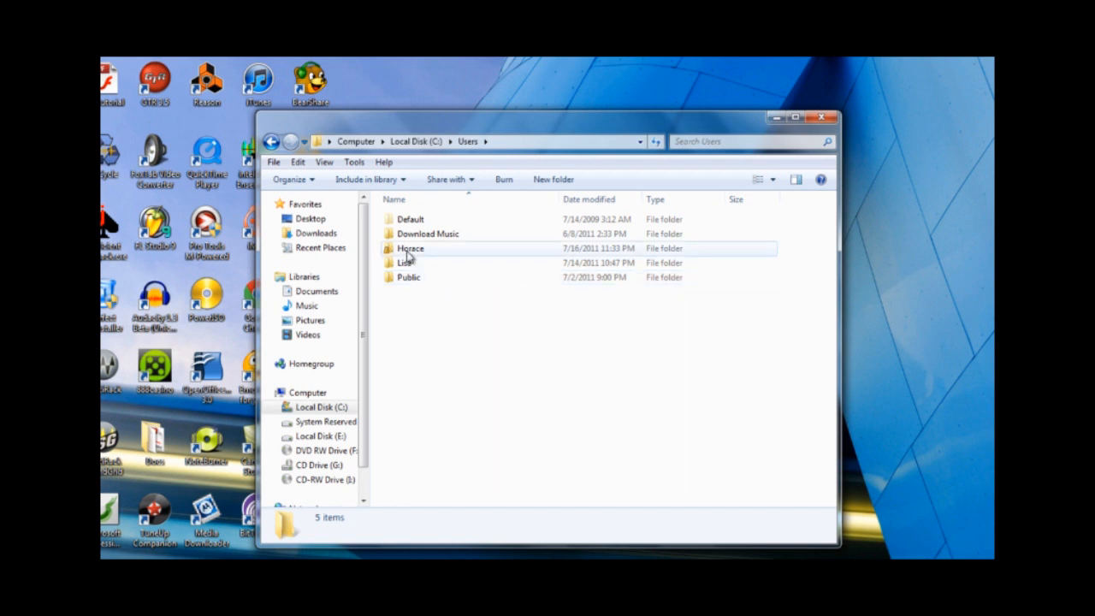
mouse_move(410, 248)
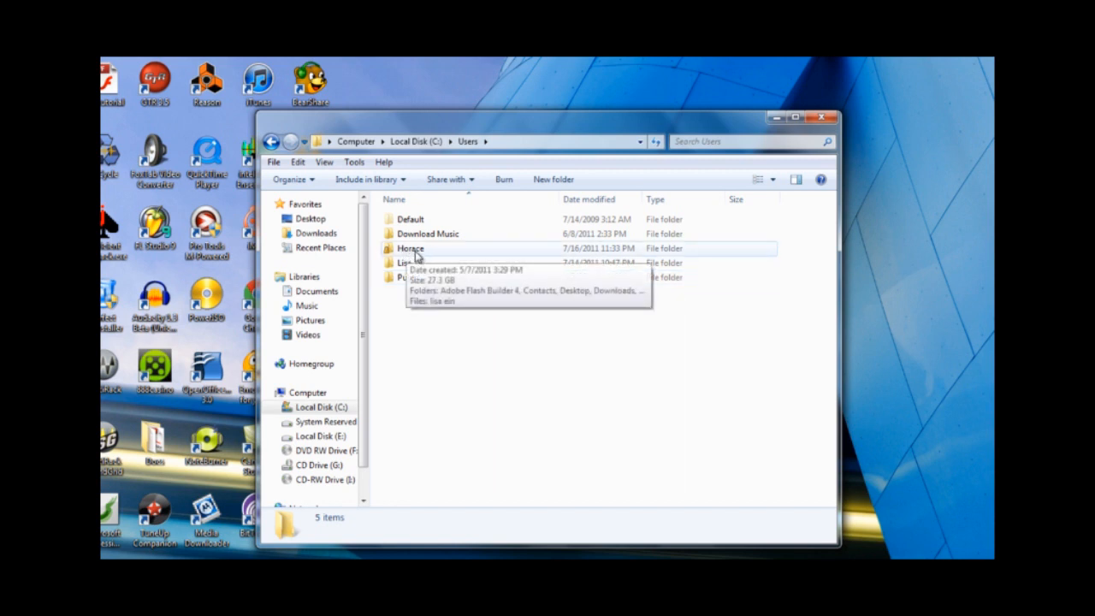
double_click(410, 248)
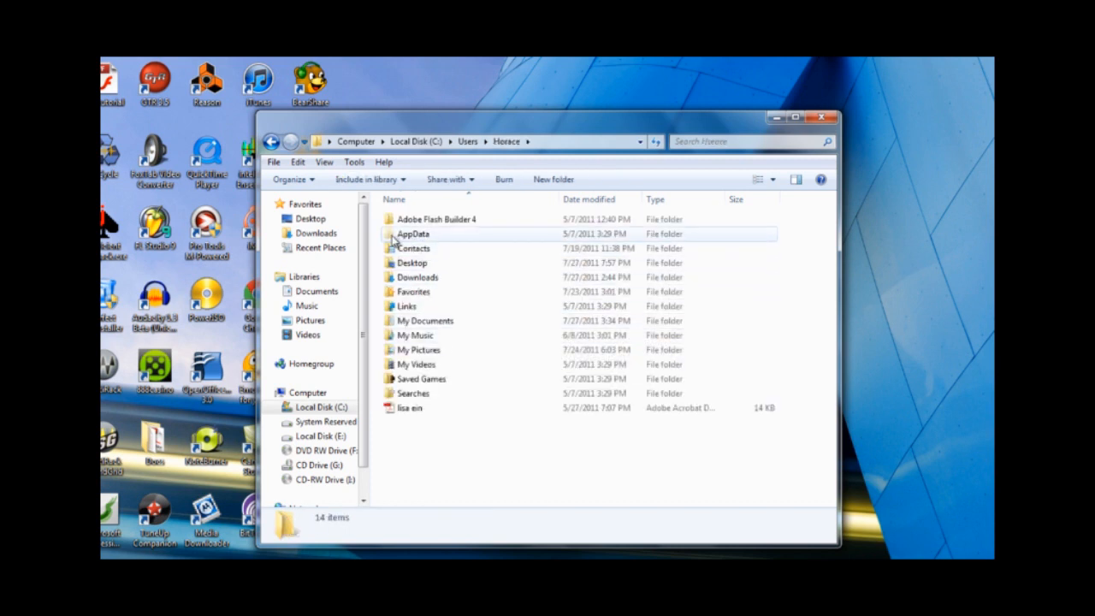
mouse_move(414, 233)
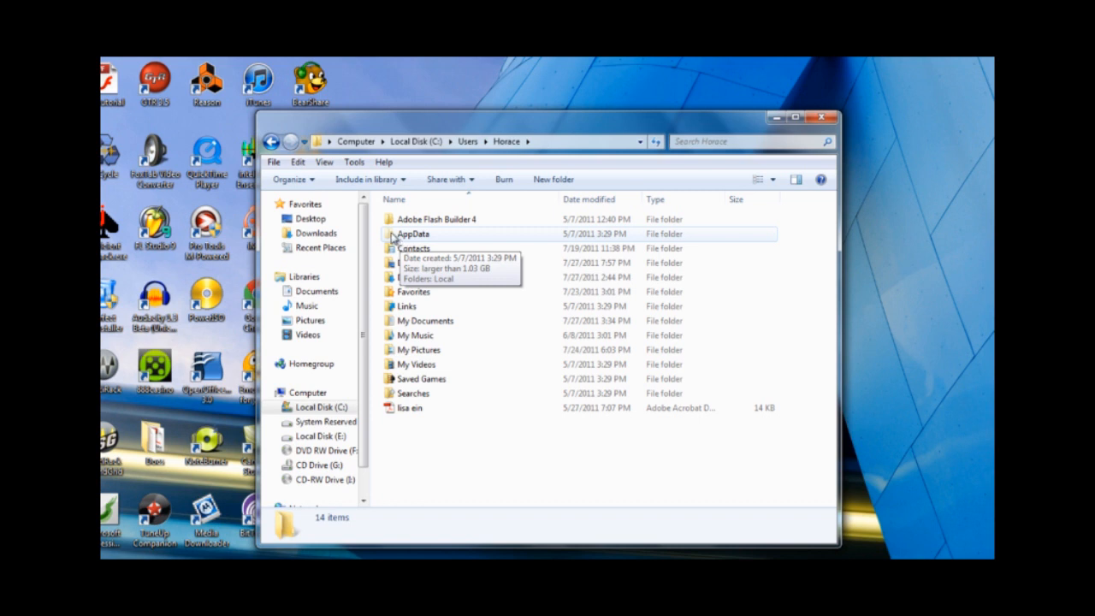
Drill into AppData > Roaming > Propellerhead Software and select the Reason folder
double_click(414, 233)
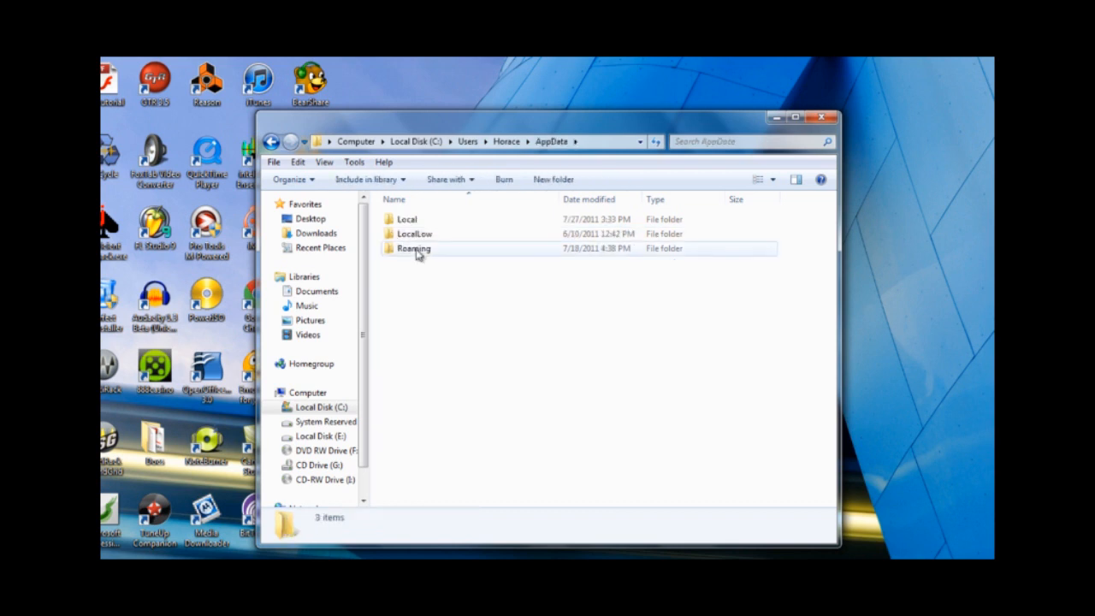
double_click(414, 248)
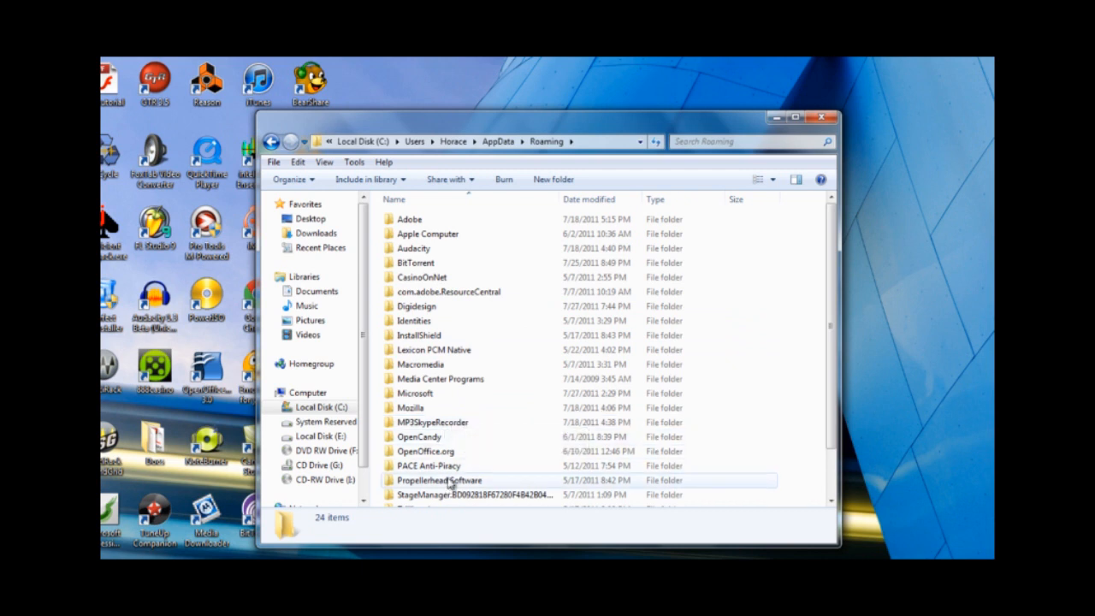
double_click(437, 479)
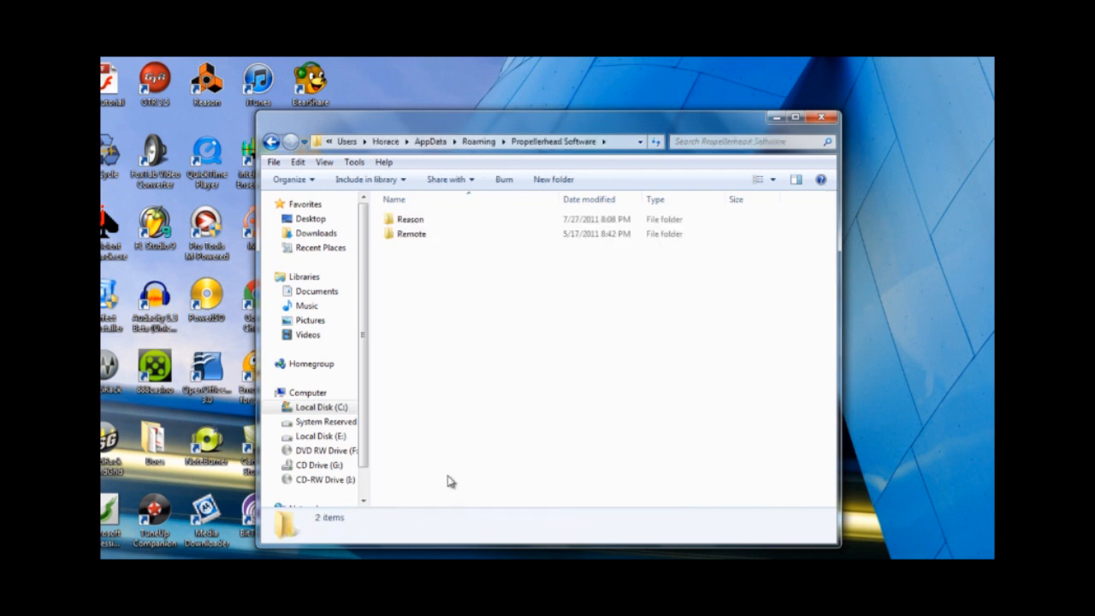
click(410, 219)
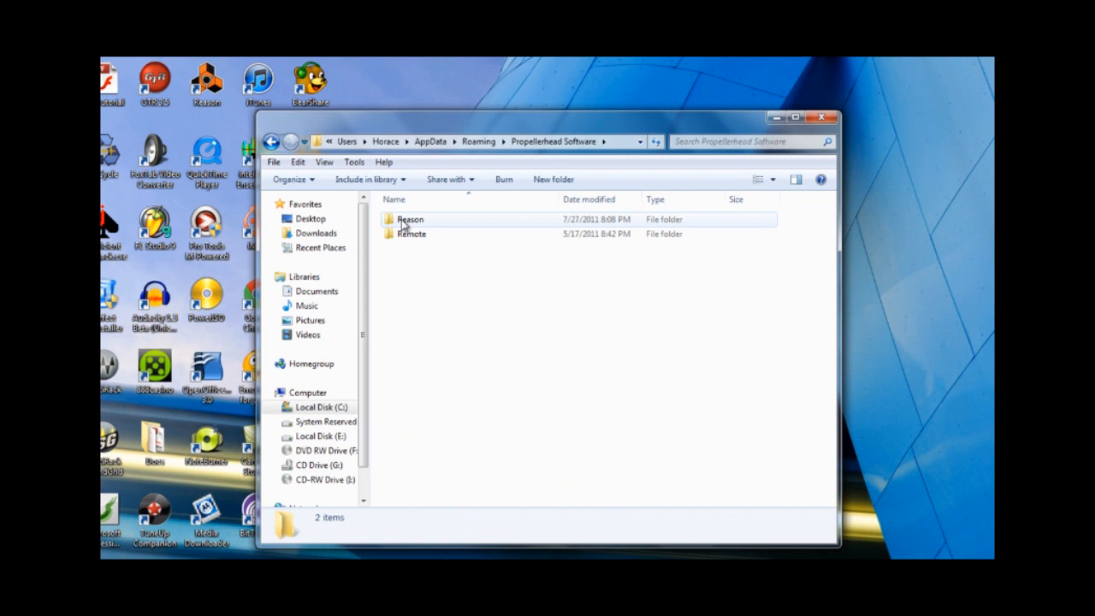
Select all ten files in the Reason folder, delete them to the Recycle Bin, and close the window
double_click(410, 219)
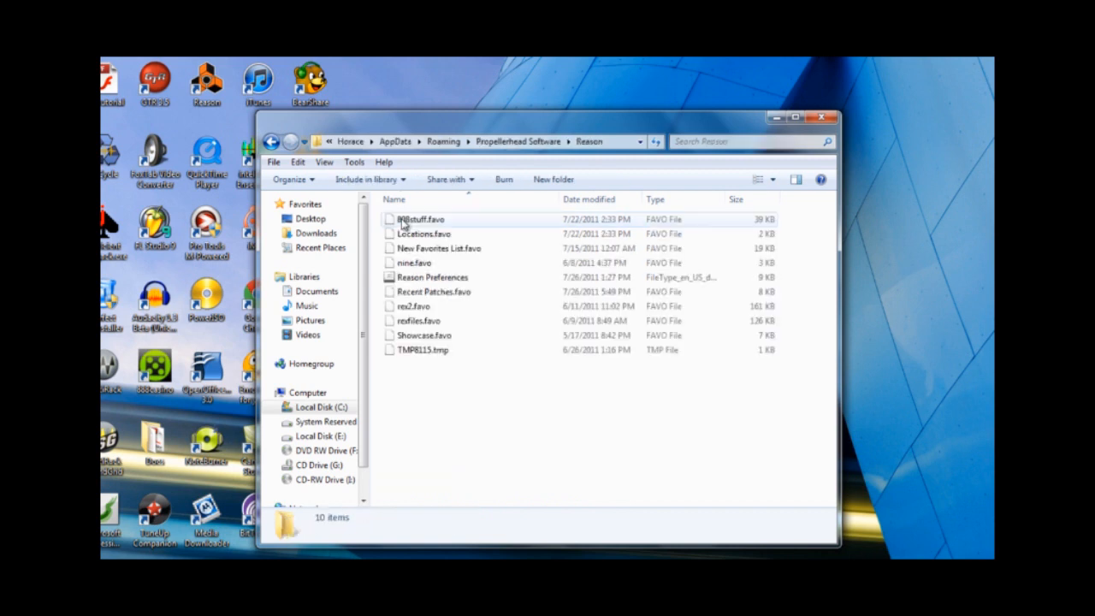
click(422, 349)
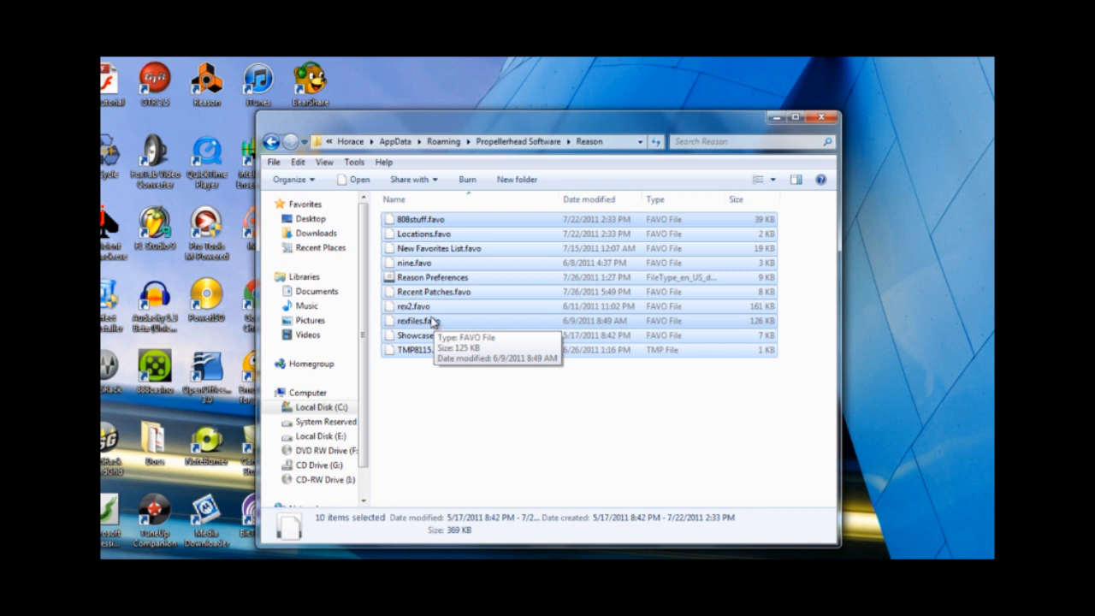
right_click(431, 322)
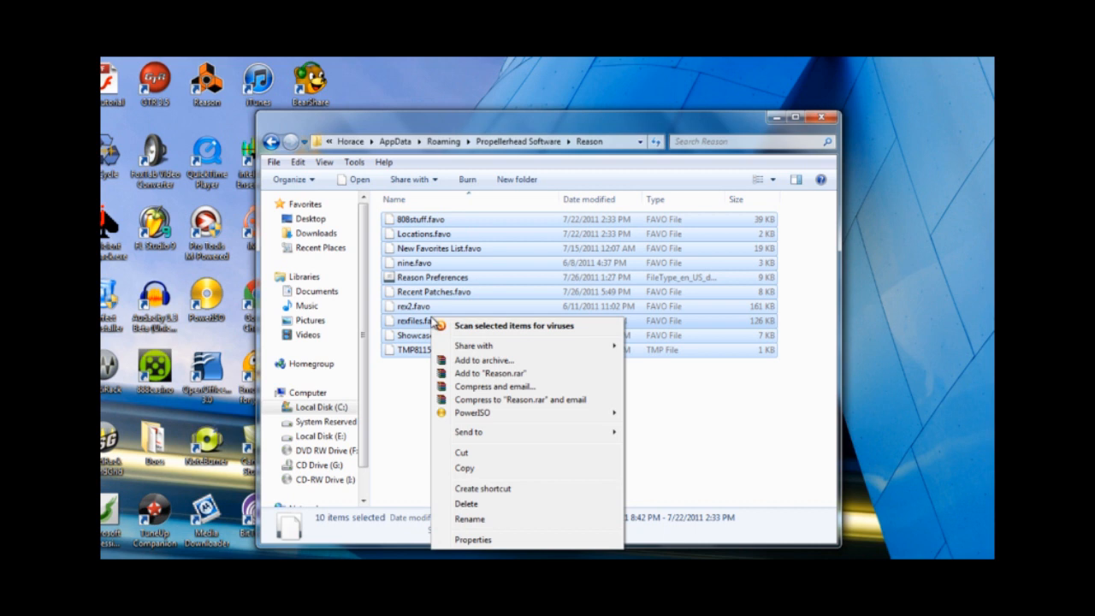
mouse_move(532, 503)
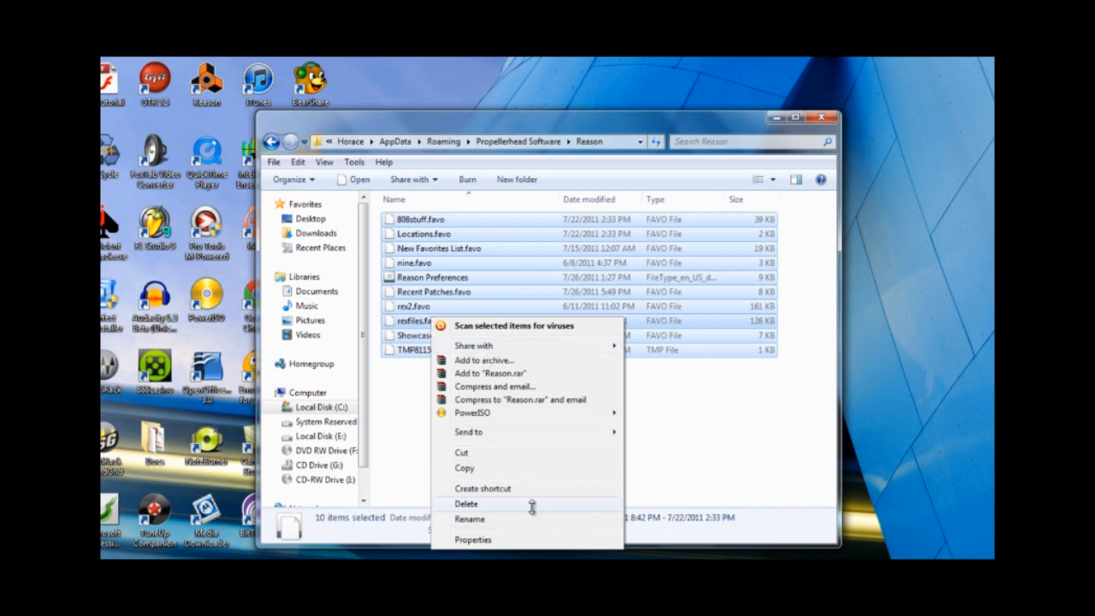
click(465, 502)
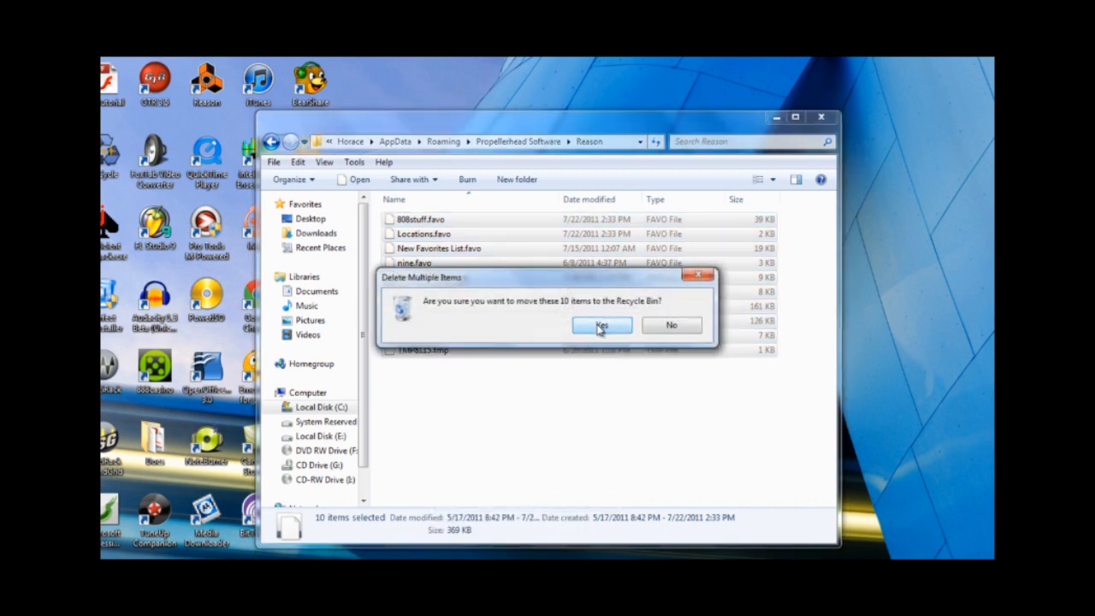
click(600, 325)
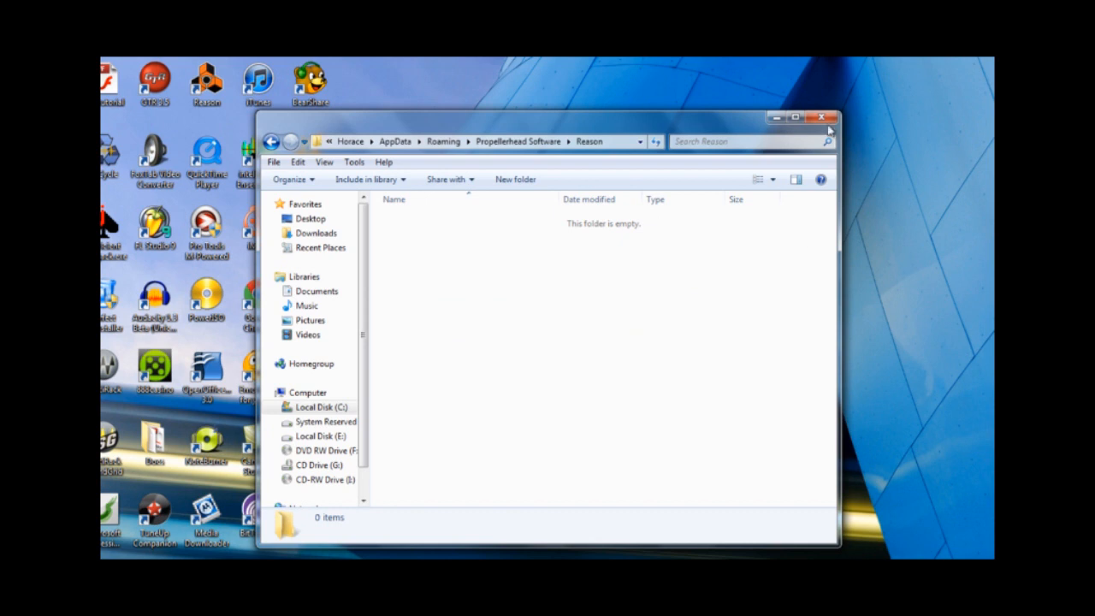
click(825, 116)
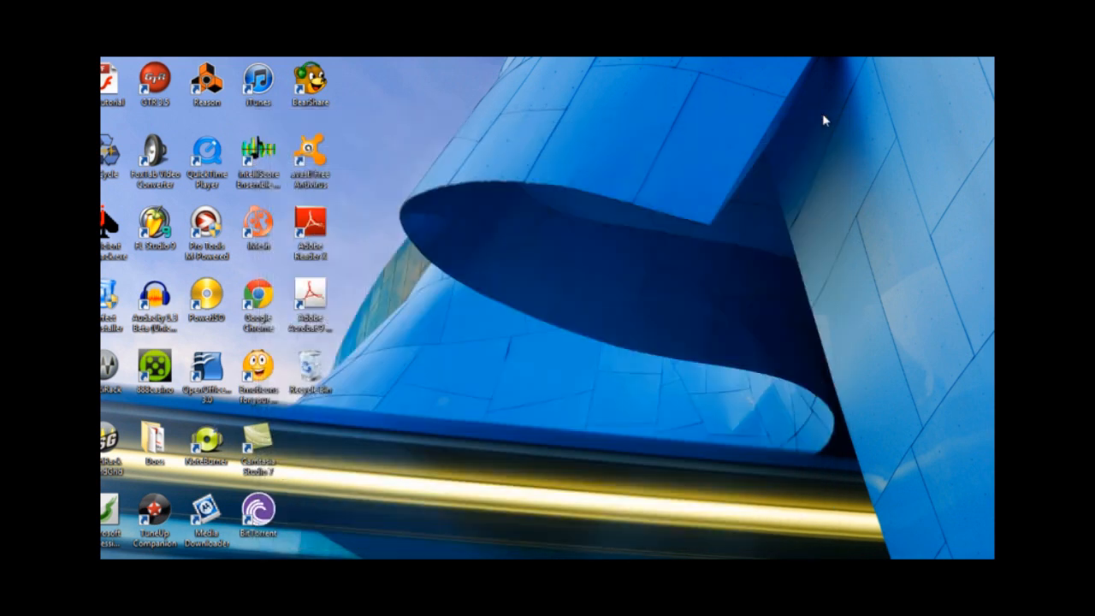
mouse_move(517, 363)
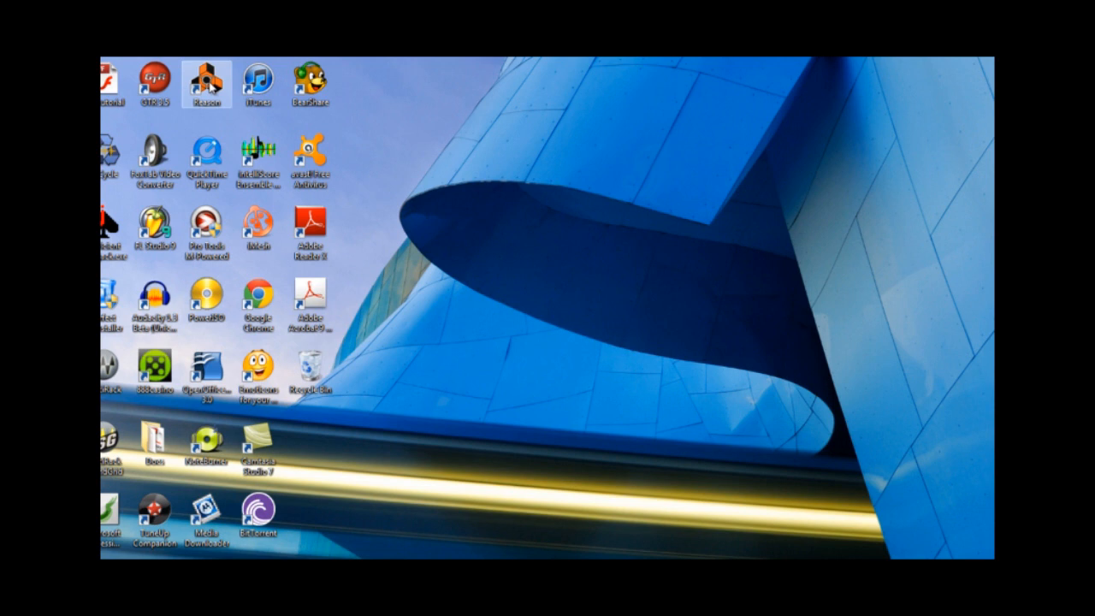
Launch Reason from its desktop shortcut, reaching the setup wizard's language page
double_click(205, 82)
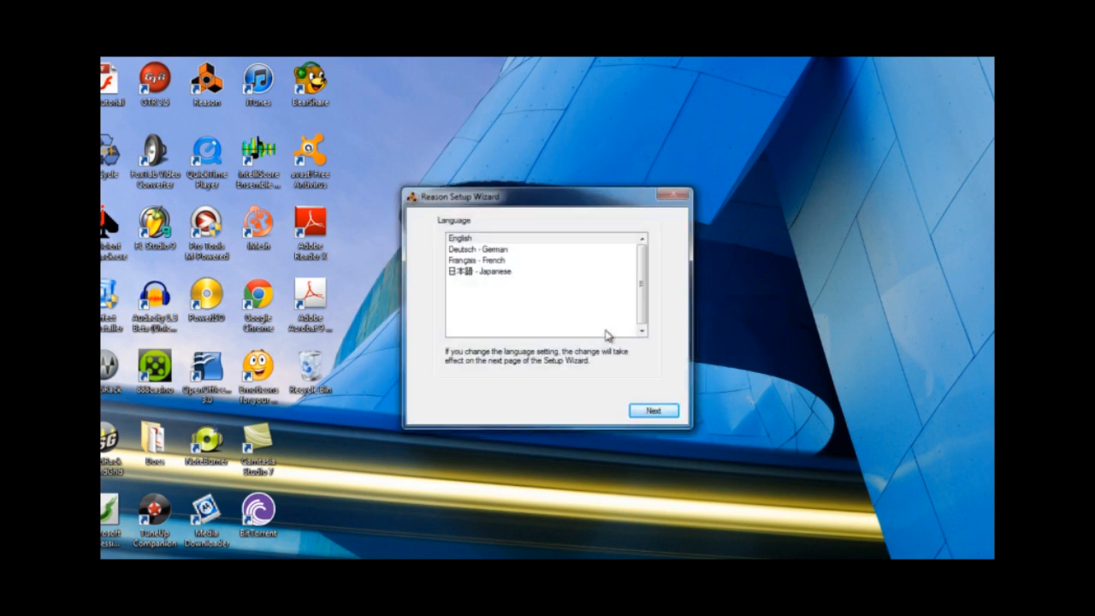
Continue past language, welcome and audio, auto-detect the keyboard and choose M-Audio as manufacturer
click(653, 410)
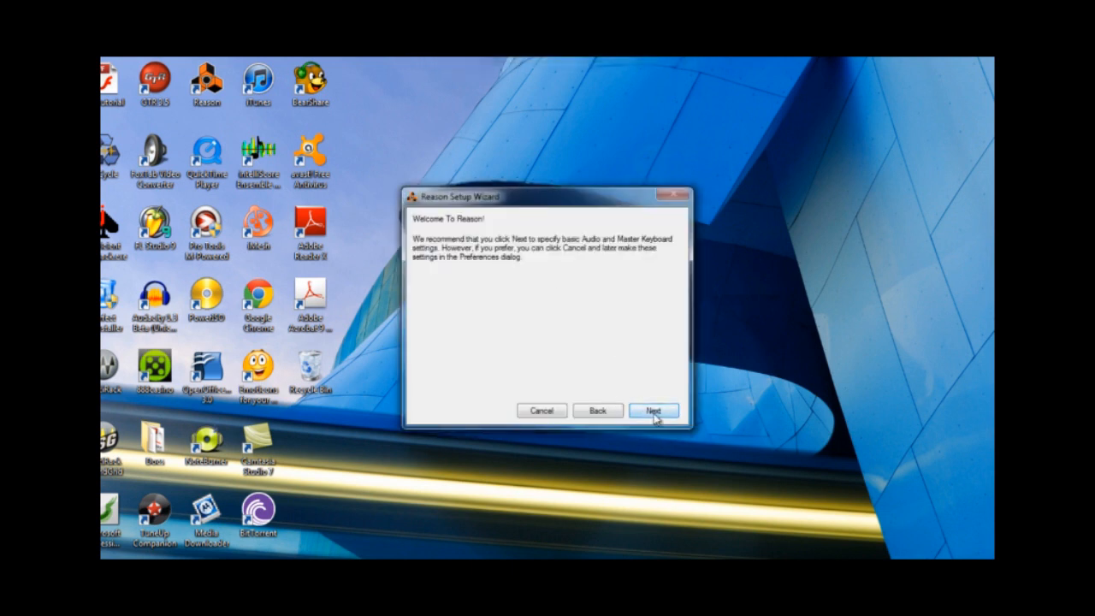
click(654, 411)
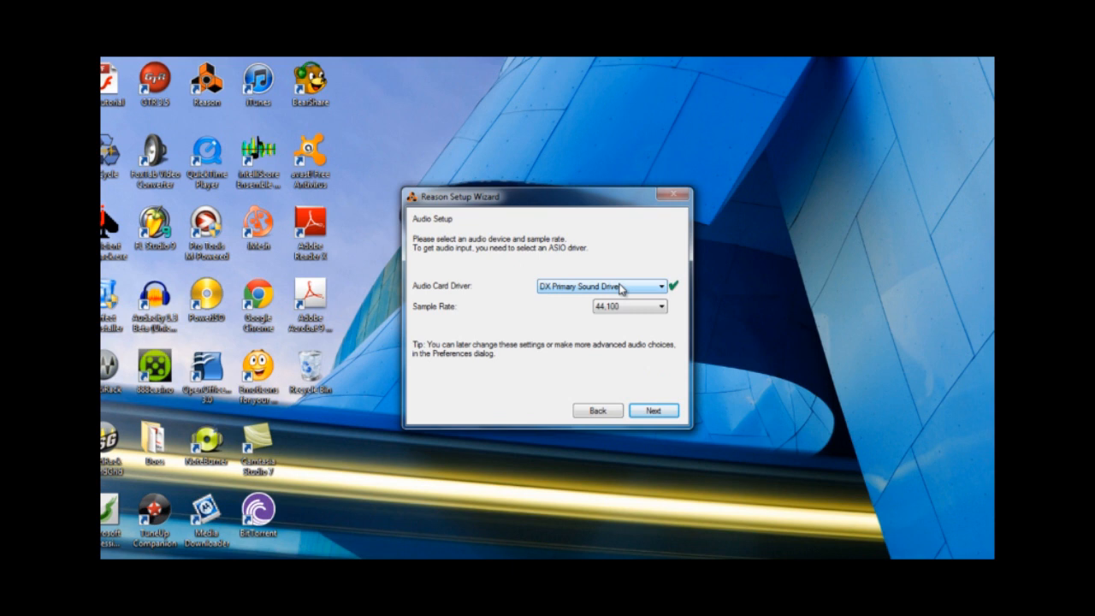
click(653, 411)
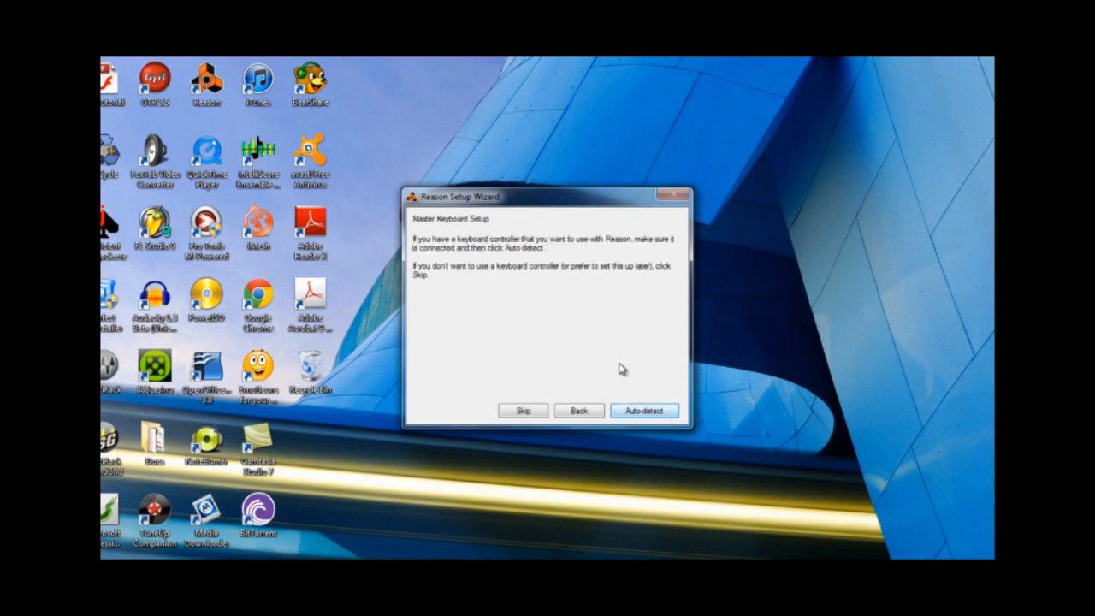
click(643, 411)
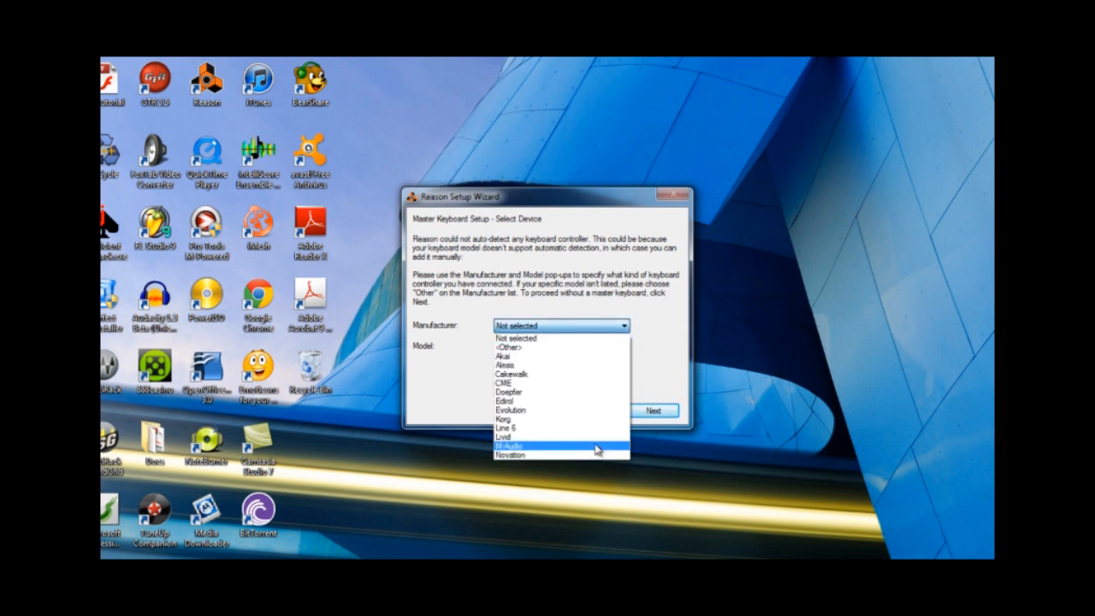
click(509, 445)
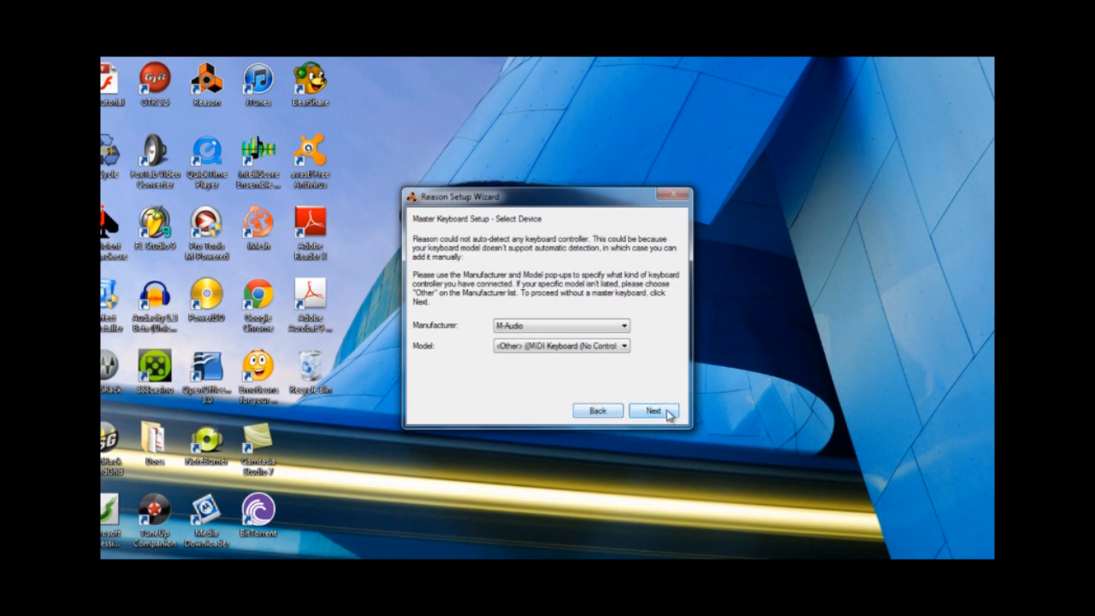
click(654, 410)
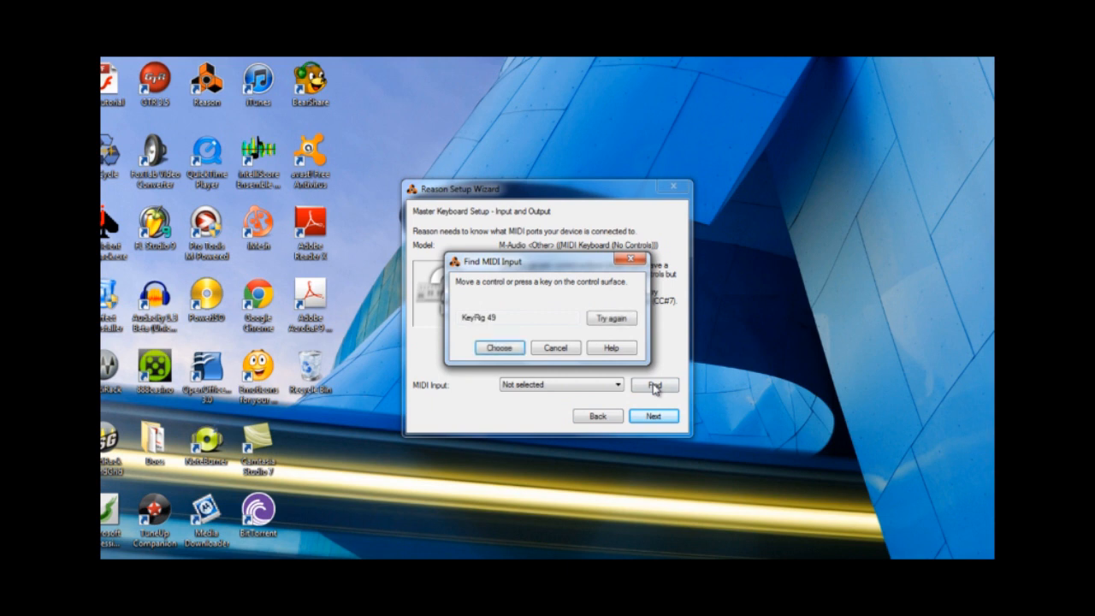
Use the detected KeyRig 49 as MIDI input and finish with 'I Have Already Registered'
click(500, 347)
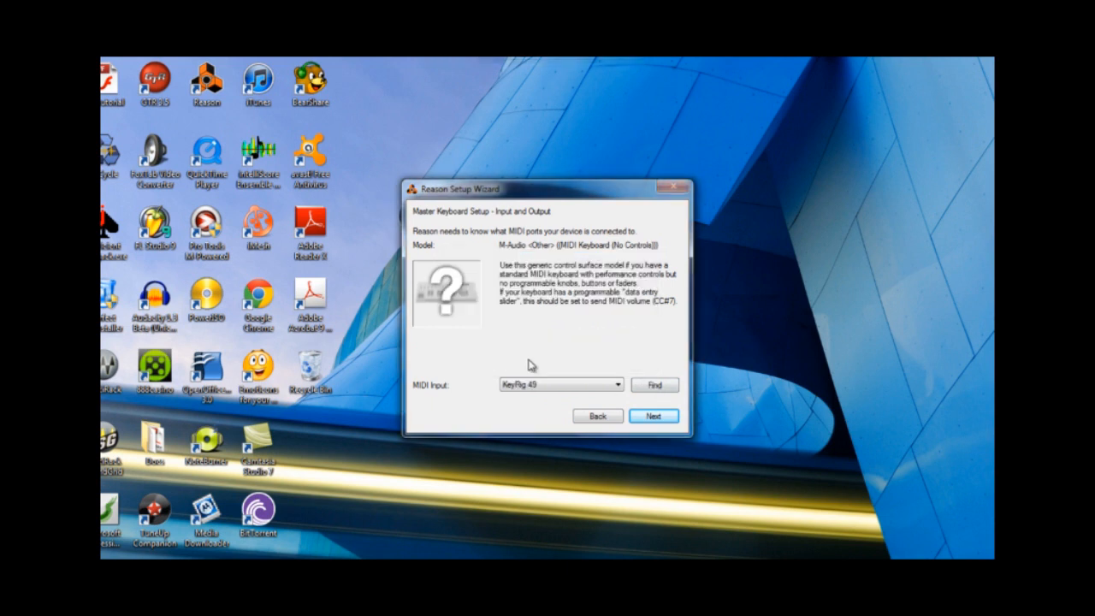
click(653, 416)
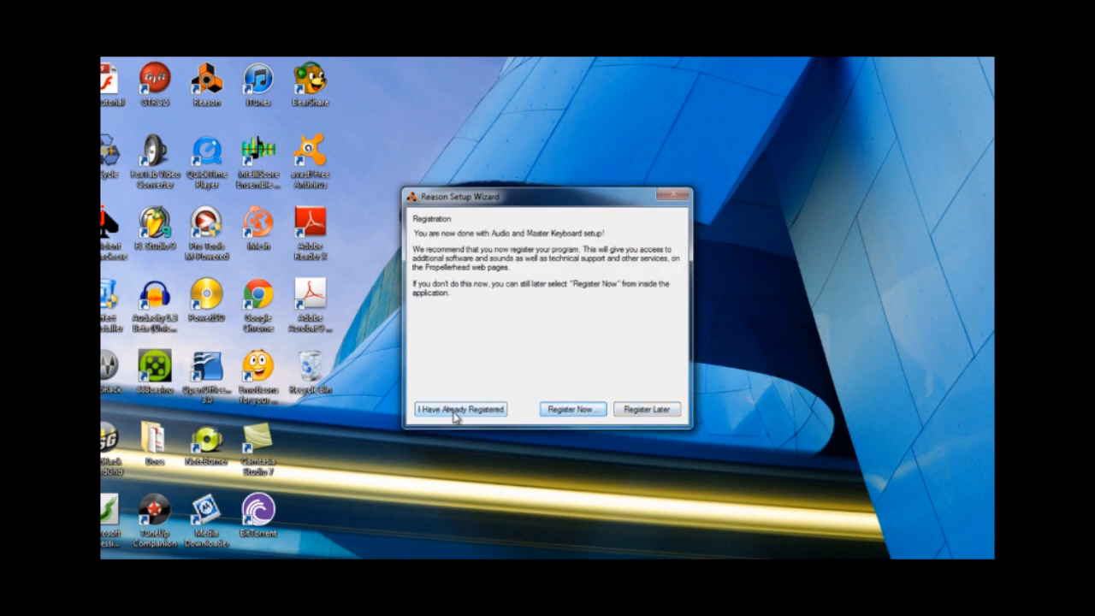
click(459, 409)
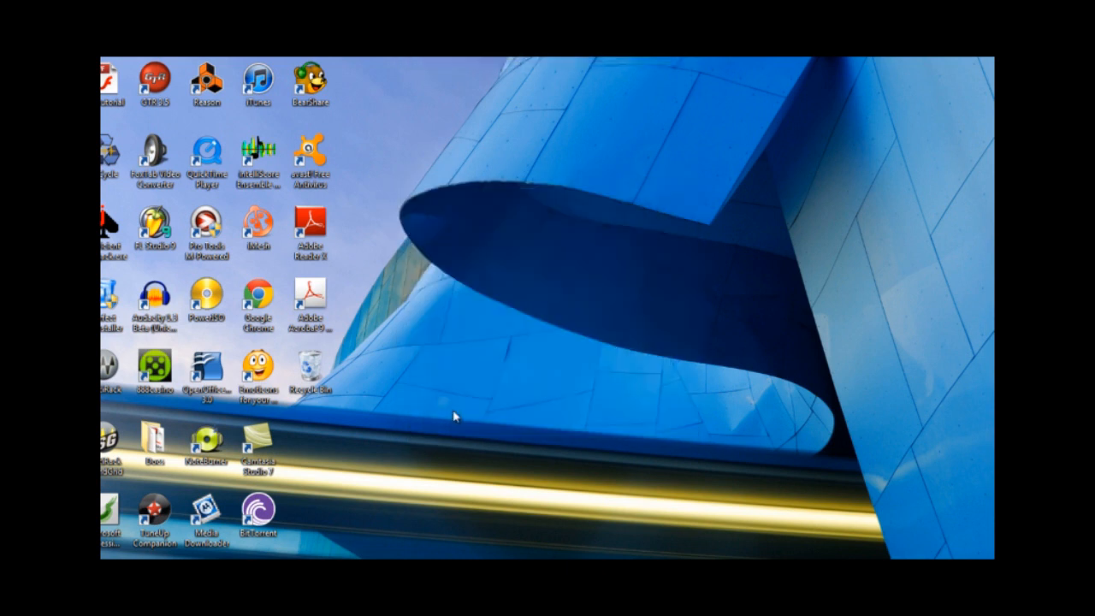